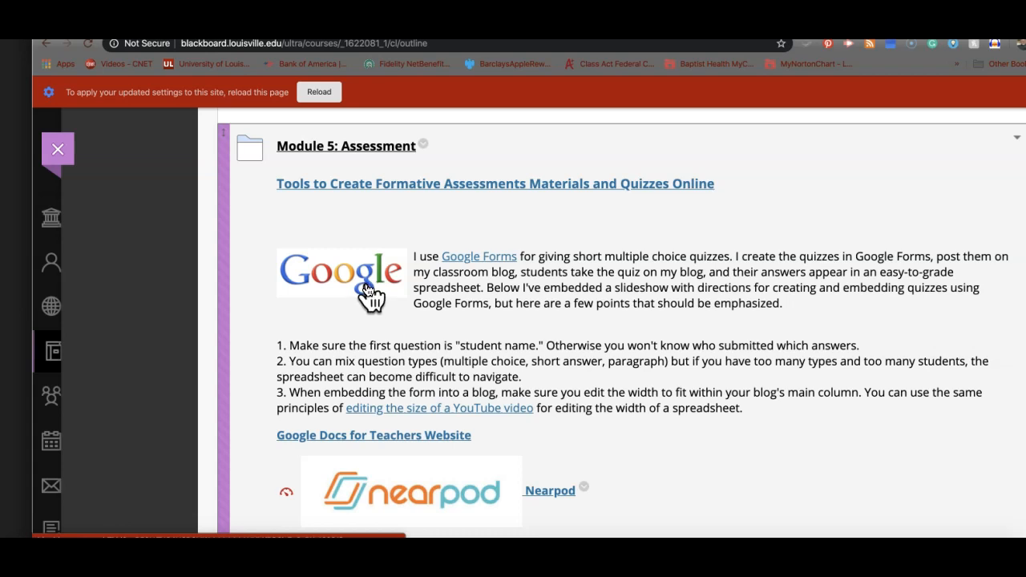
Step: Open the EDpuzzle Tutorial folder from Module 5: Assessment to show its EdPuzzle items
scroll(down, 3)
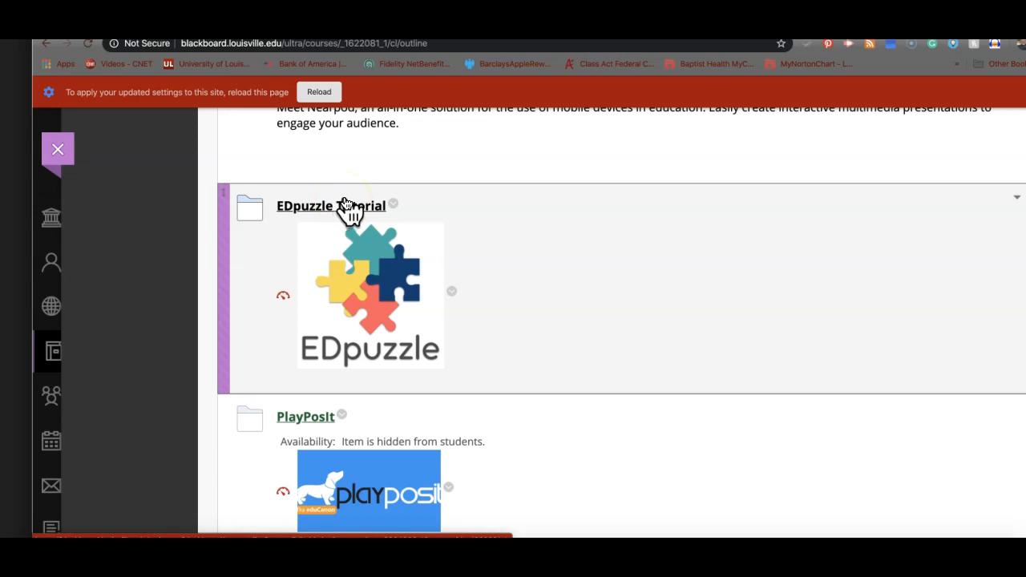
click(330, 205)
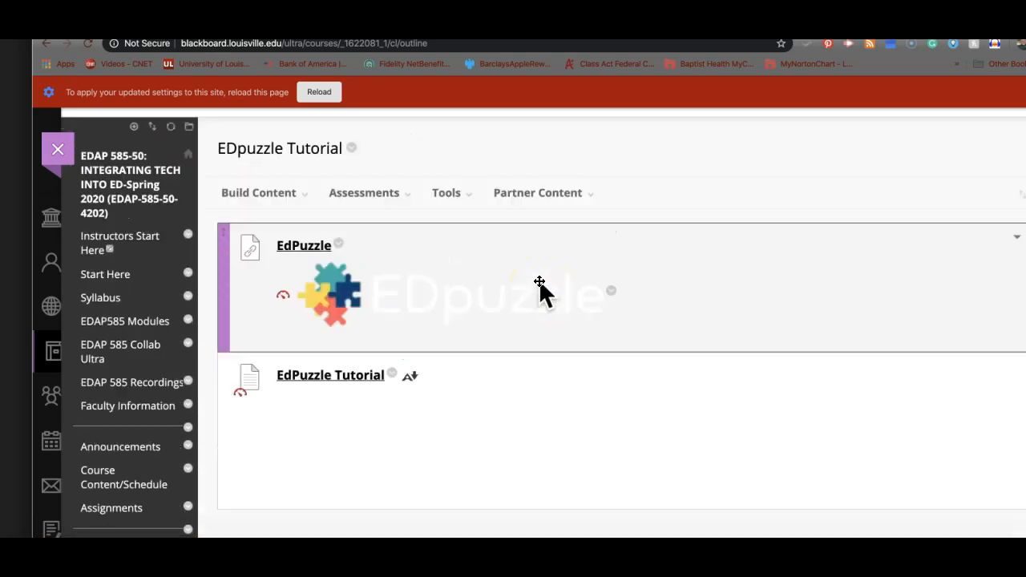